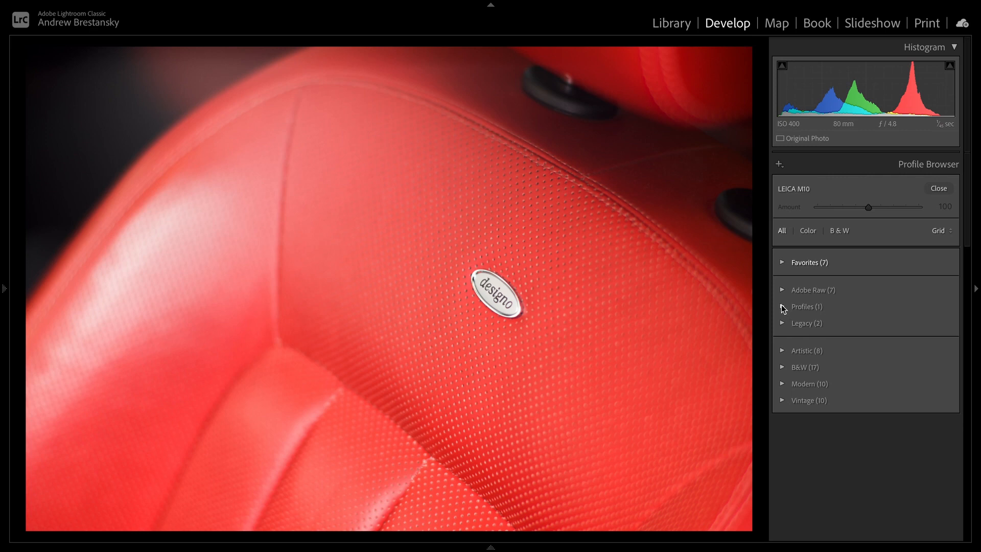
# - Expand the LEICA M10 profile group, then the Adobe Raw group to preview its seven profiles
pyautogui.click(781, 307)
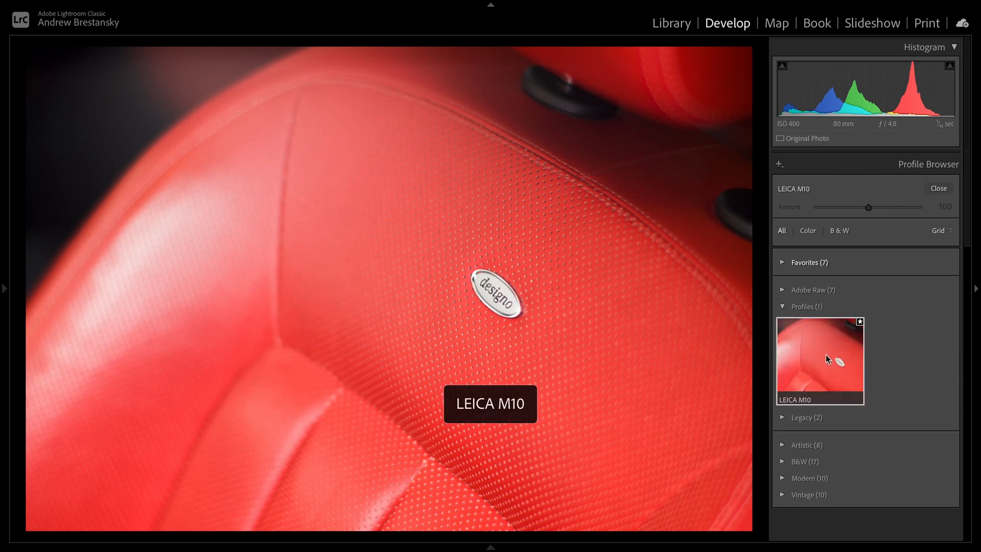
pyautogui.click(783, 289)
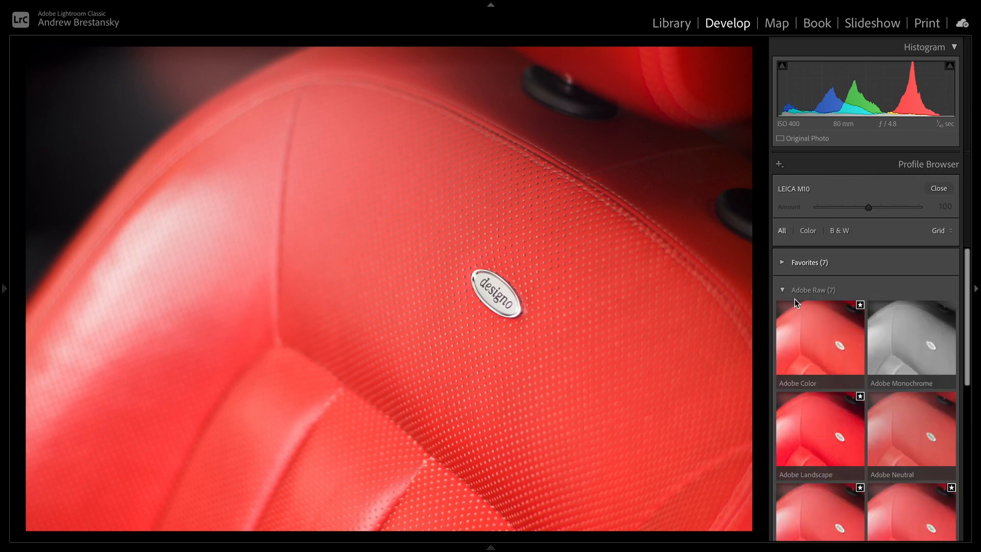